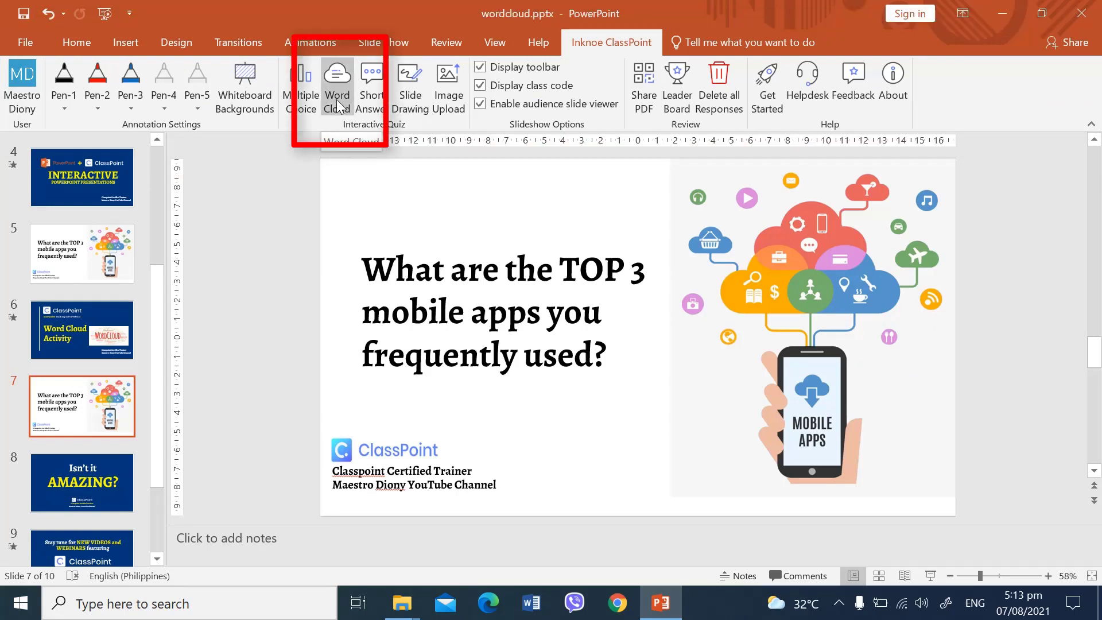
Step: Insert a ClassPoint Word Cloud button and position it beneath the top mobile apps question
click(337, 83)
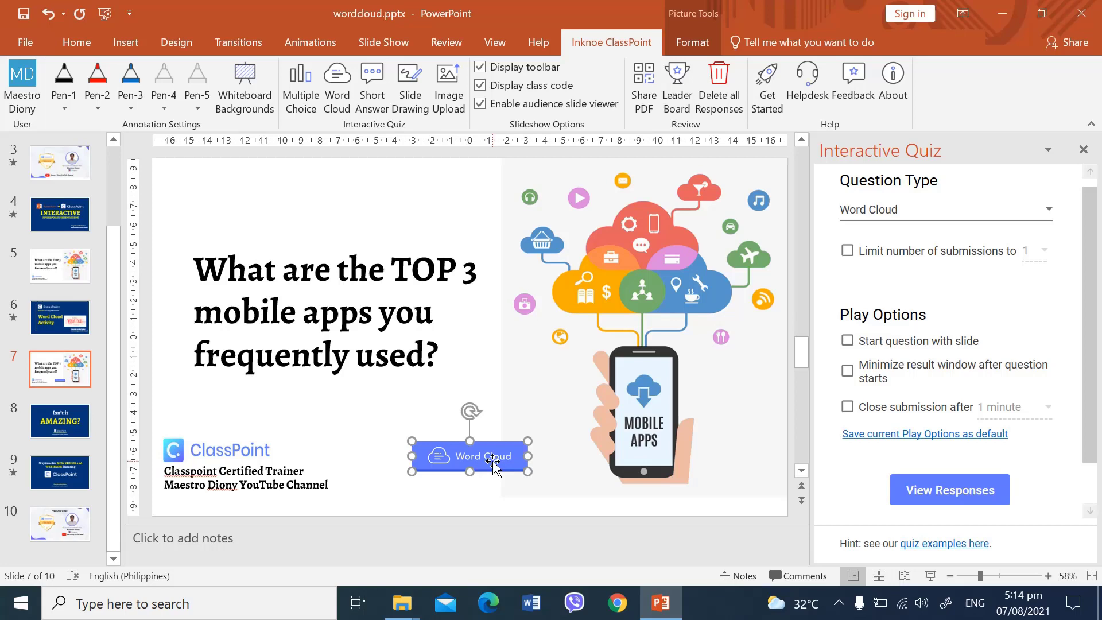
drag(469, 456, 437, 437)
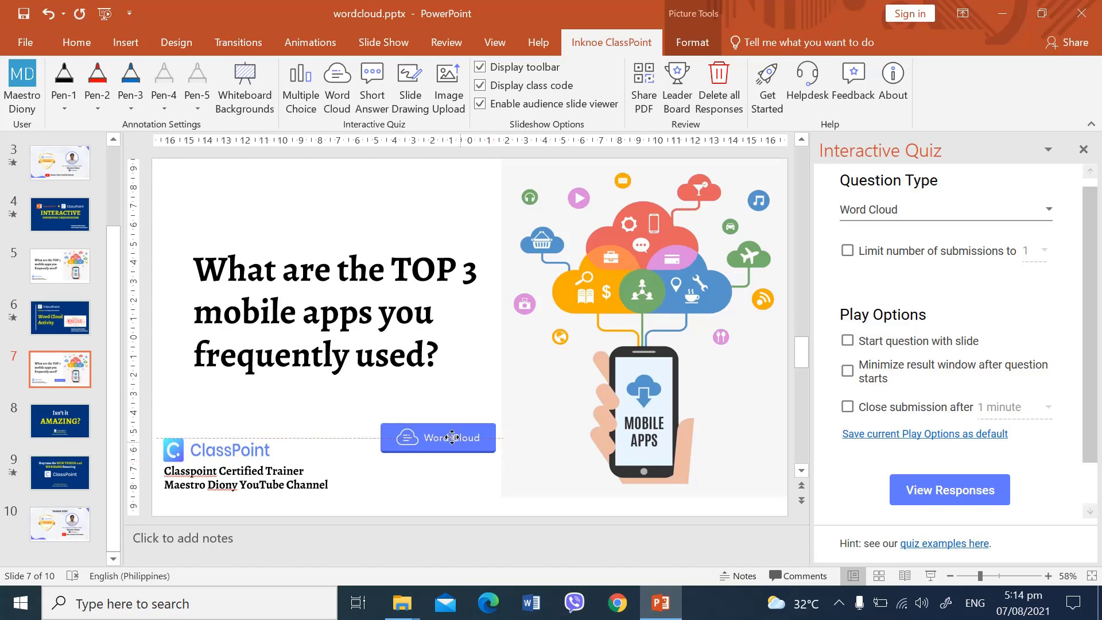
drag(437, 437, 412, 427)
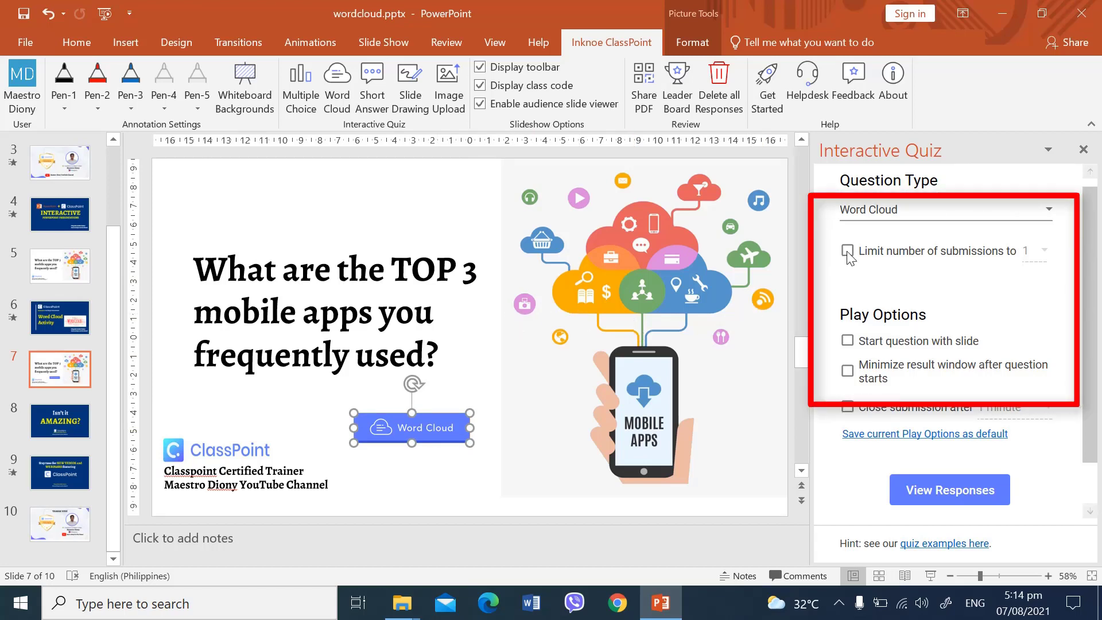
Step: Enable the submission limit and set it to 3 answers per student
click(846, 251)
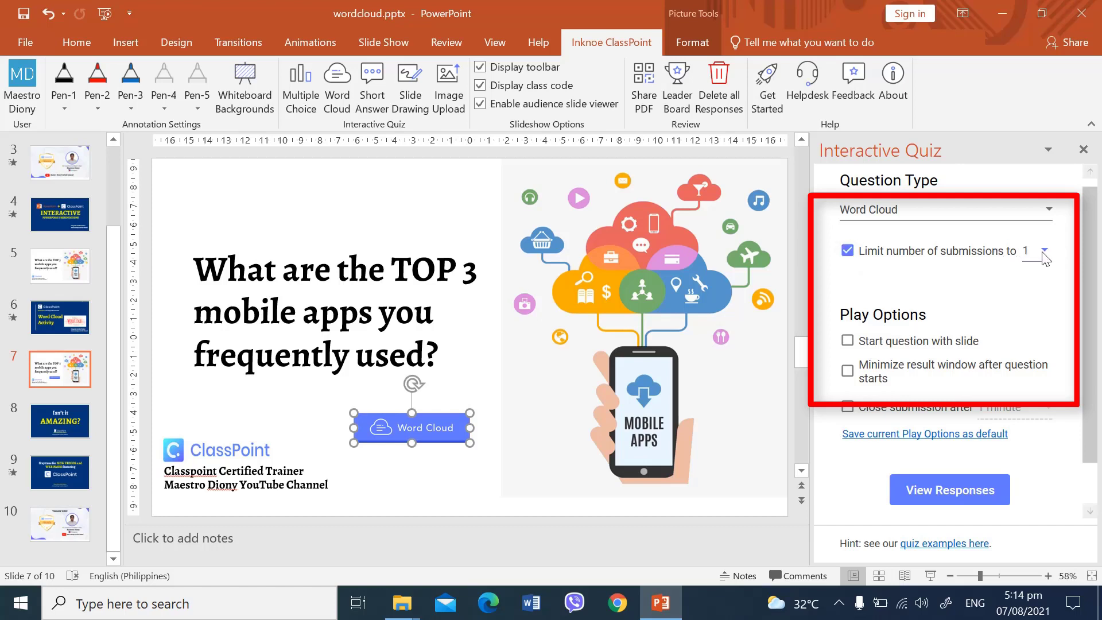
click(1044, 252)
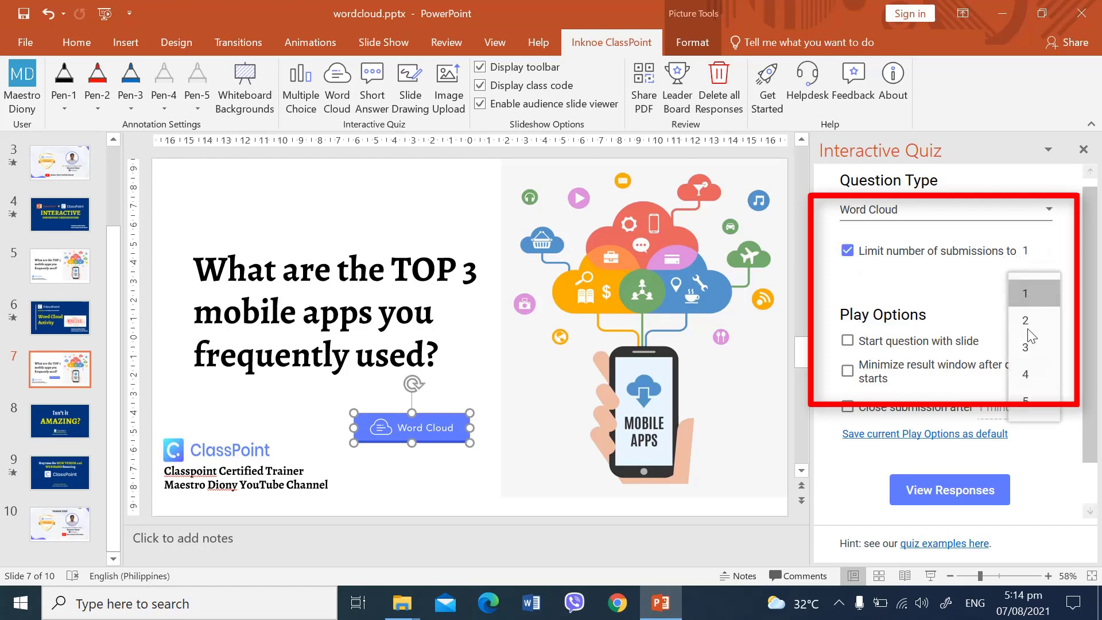
click(1025, 346)
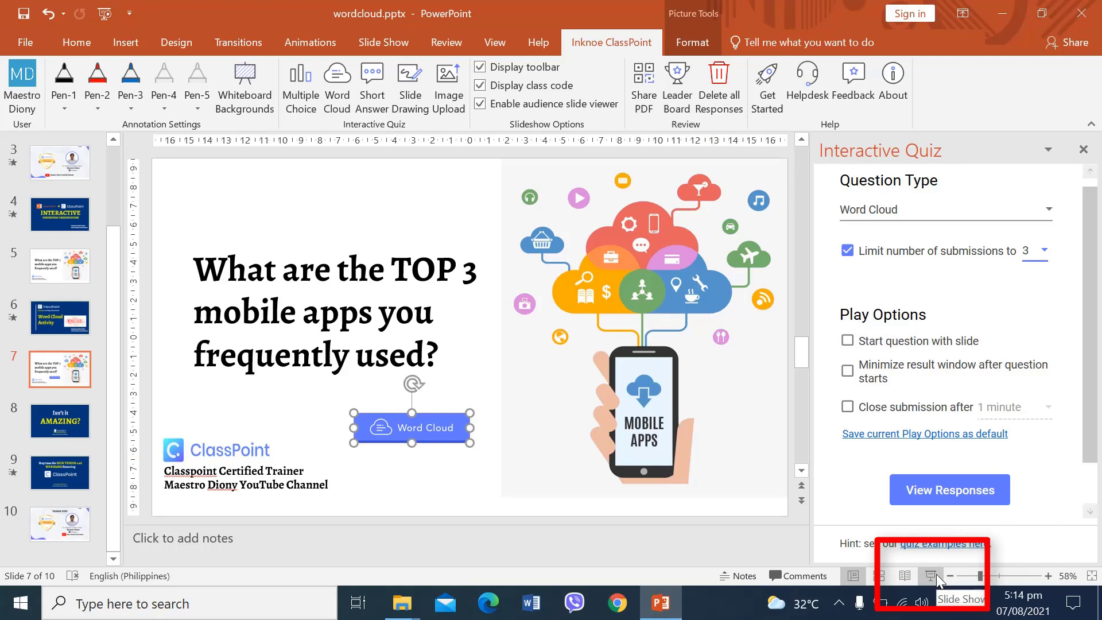
Step: Start the slide show from slide 7, showing class code 97755
click(938, 575)
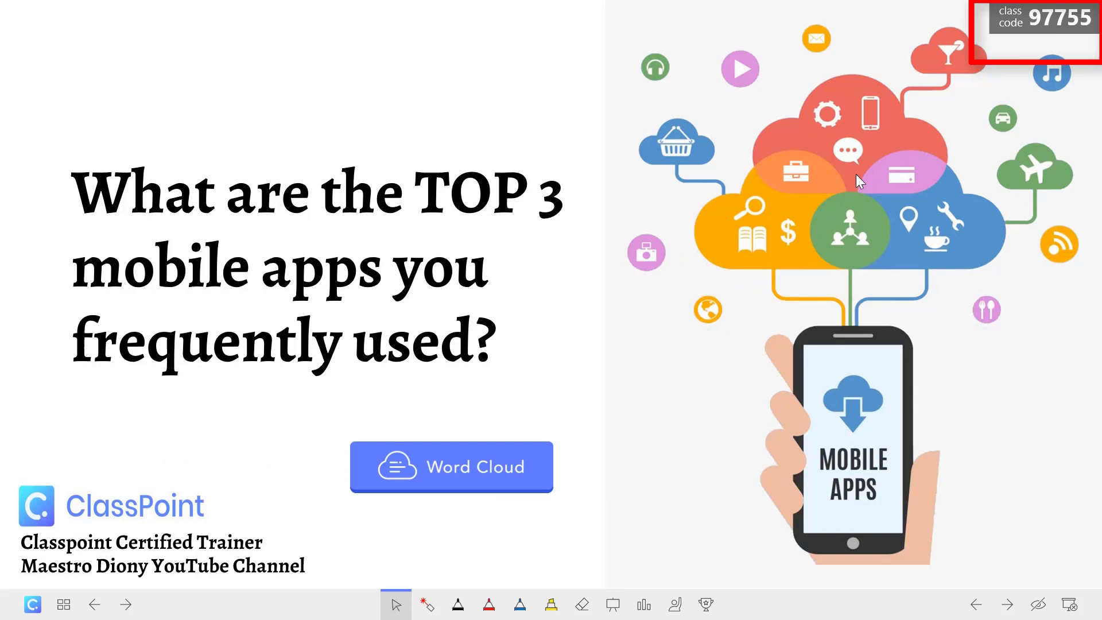
mouse_move(1038, 32)
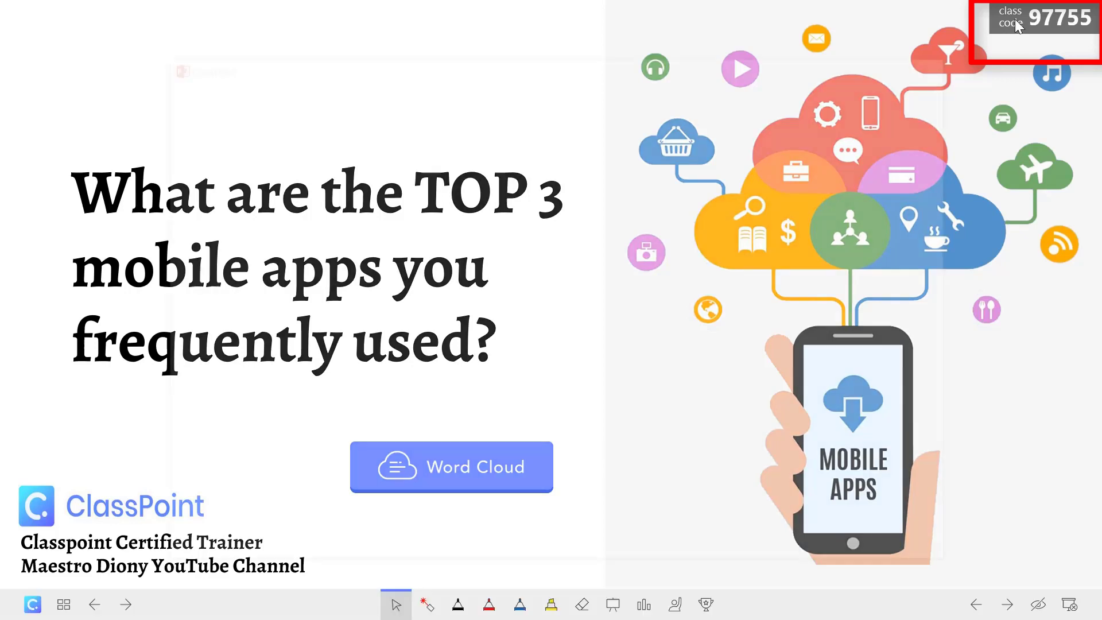
Step: Show the My Class join window with the classpoint.app URL, code 97755 and QR code
click(1033, 35)
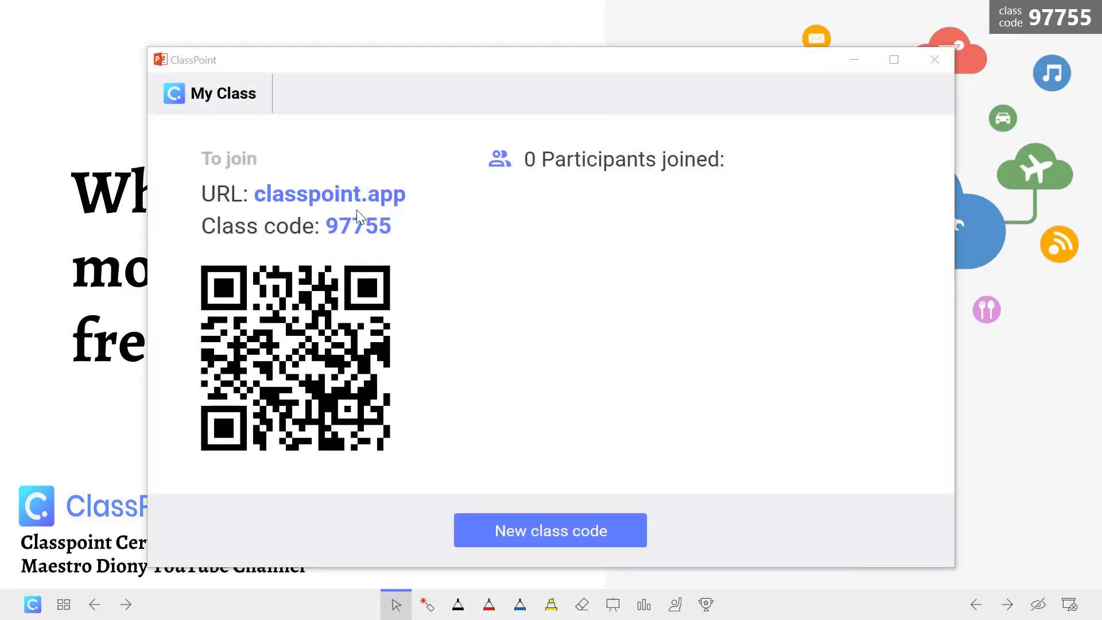
mouse_move(401, 206)
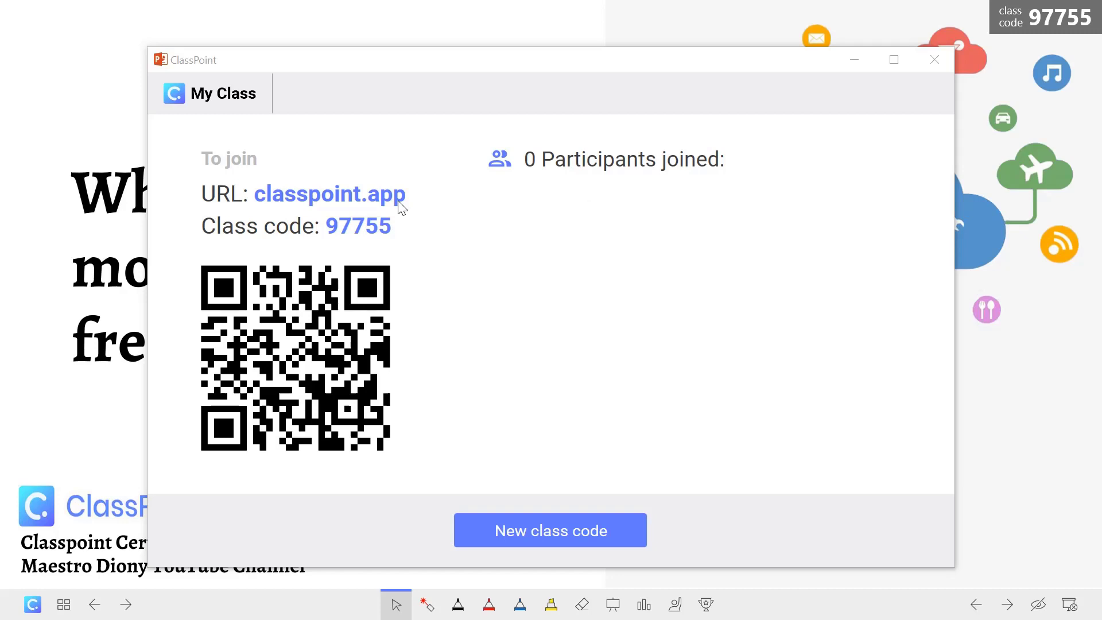
mouse_move(302, 299)
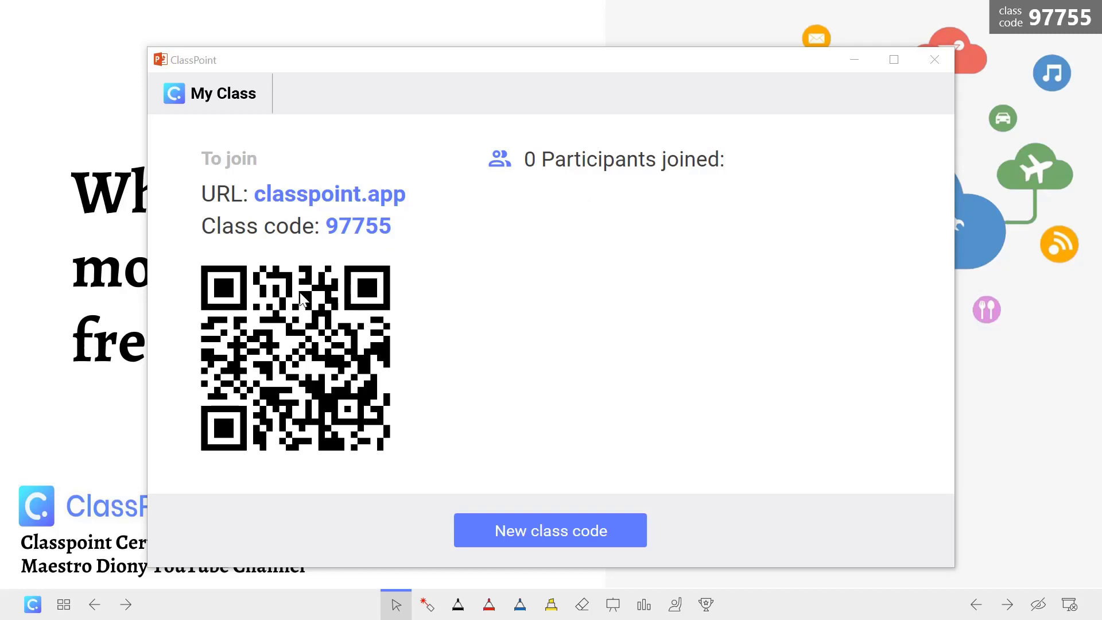
mouse_move(334, 324)
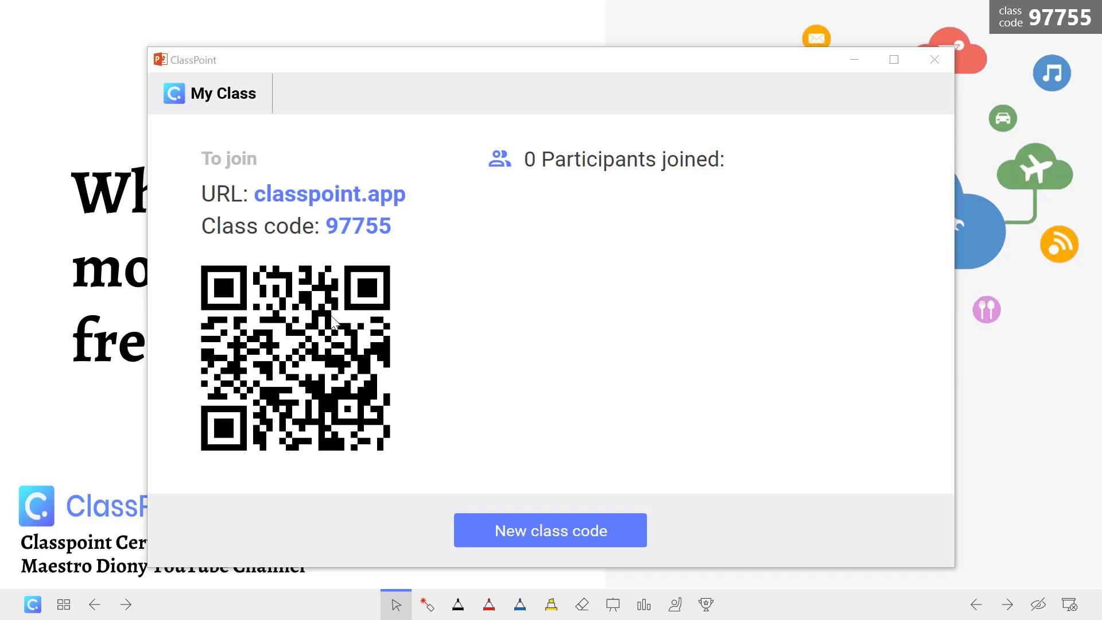
mouse_move(399, 347)
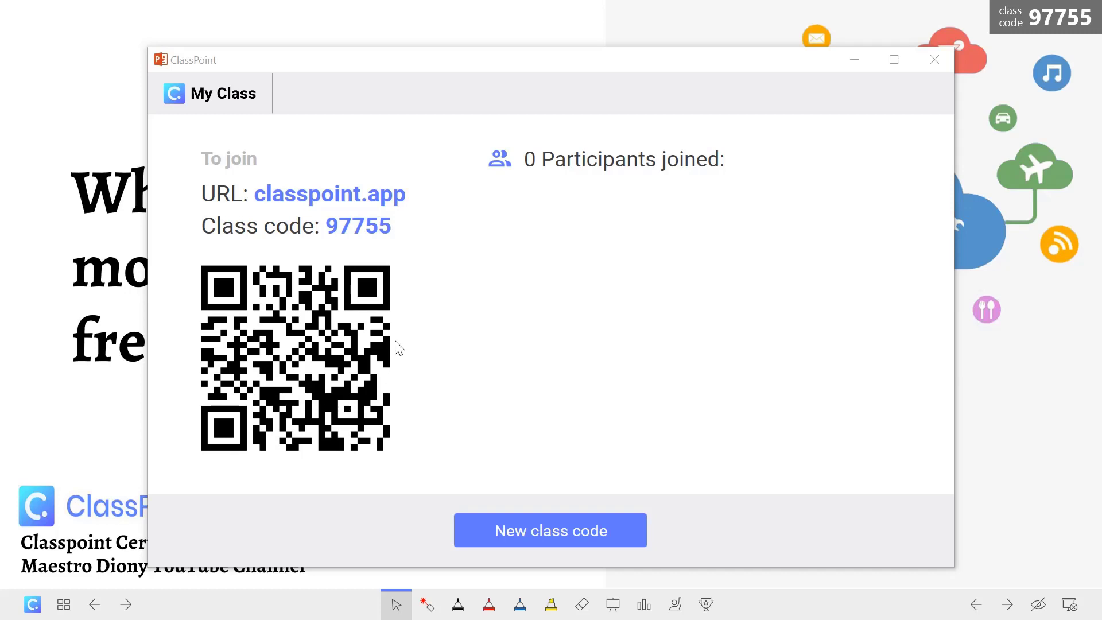
mouse_move(374, 207)
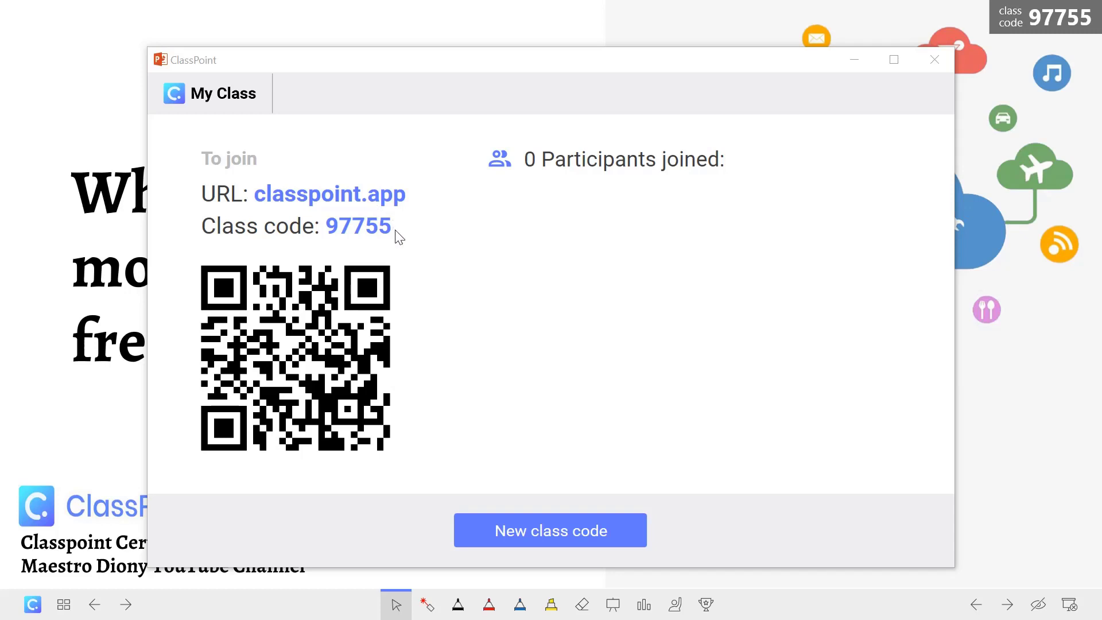
mouse_move(390, 238)
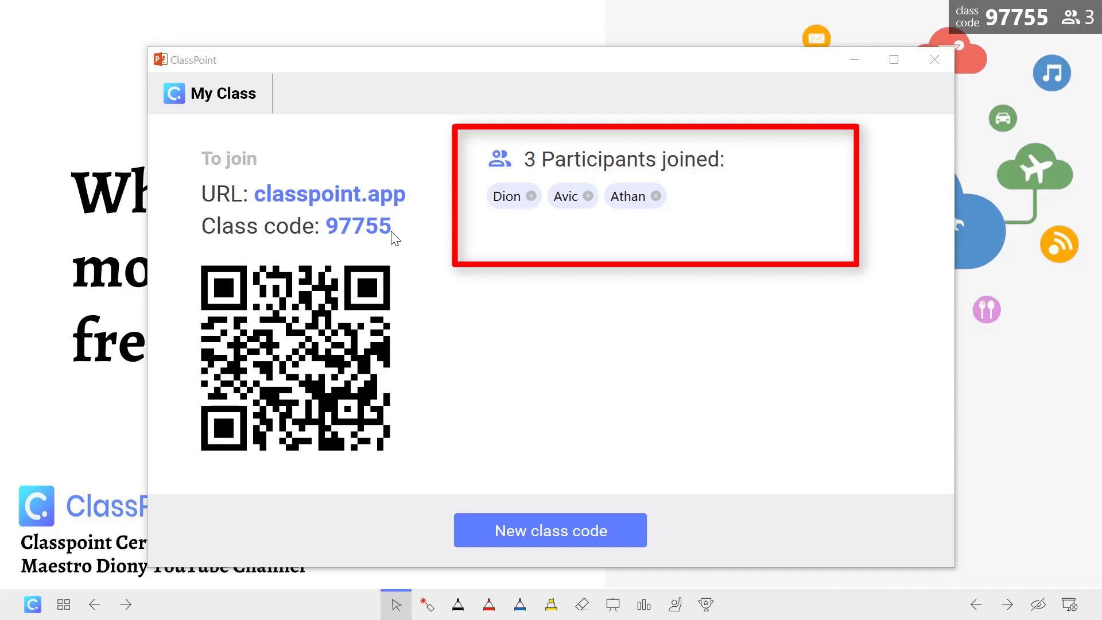
mouse_move(630, 223)
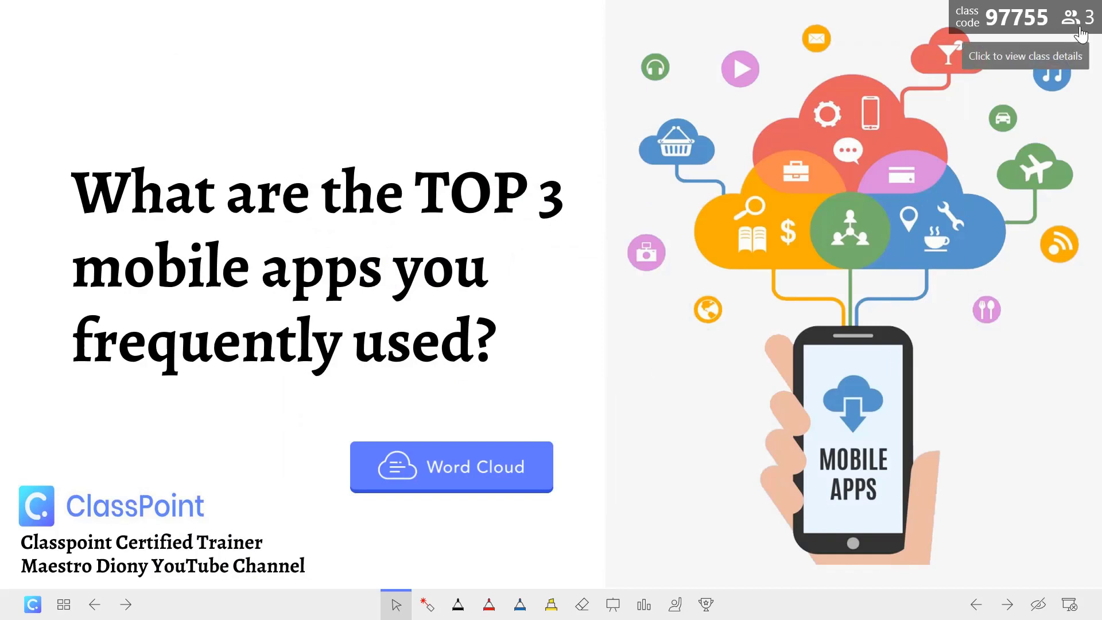
mouse_move(621, 316)
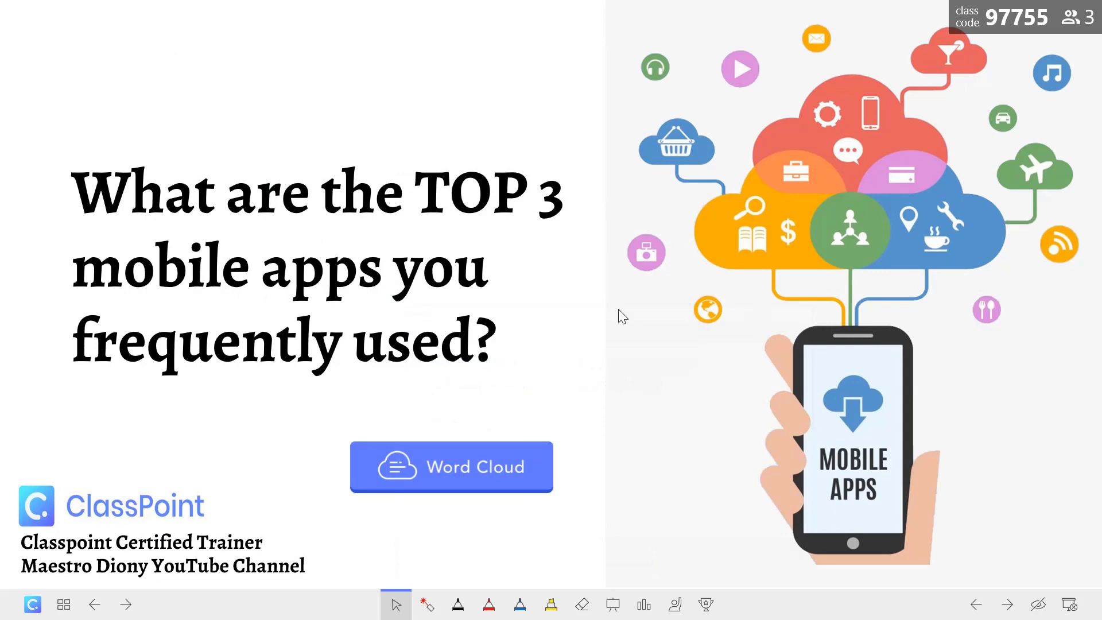
mouse_move(527, 424)
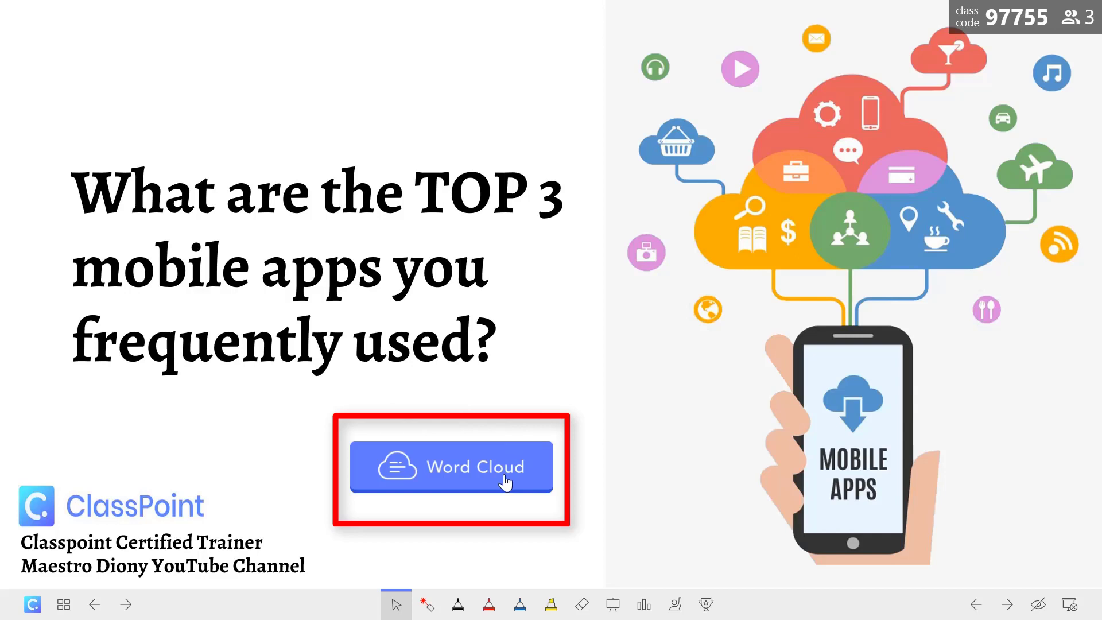
Step: Launch the live Word Cloud to collect answers like facebook, youtube and instagram
click(452, 466)
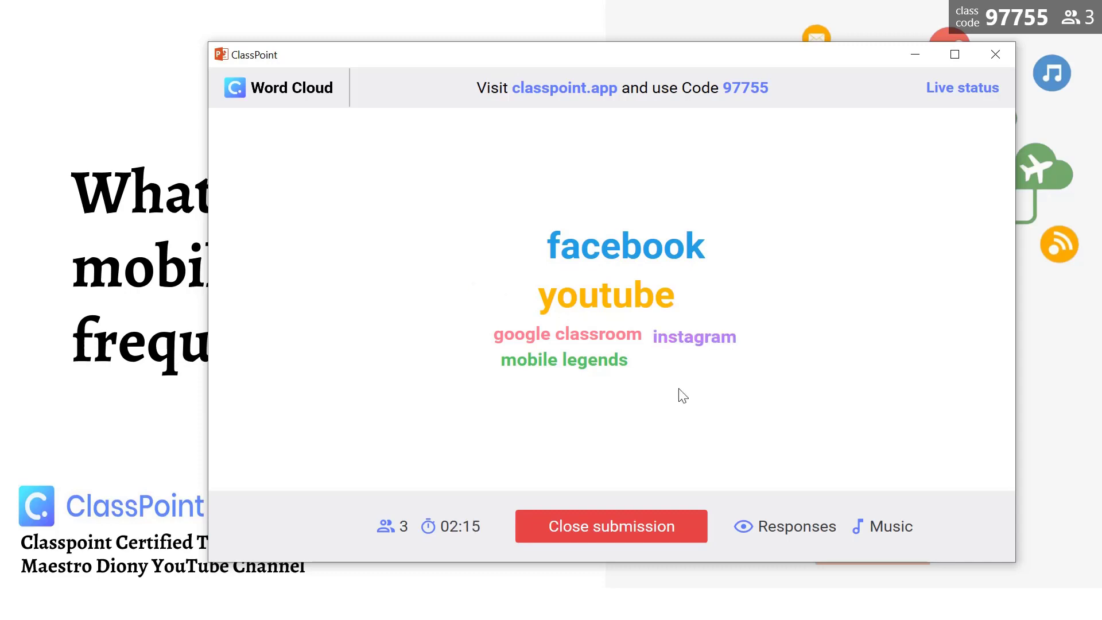
Step: Close word cloud submissions and preview Highlight top answers before leaving it off
click(610, 526)
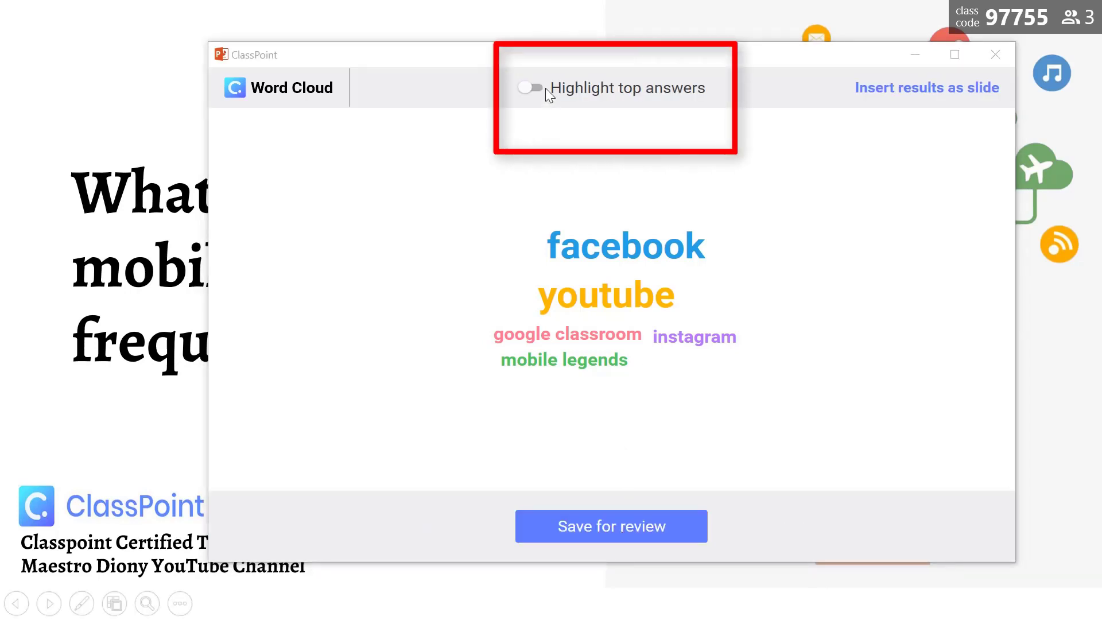
click(528, 87)
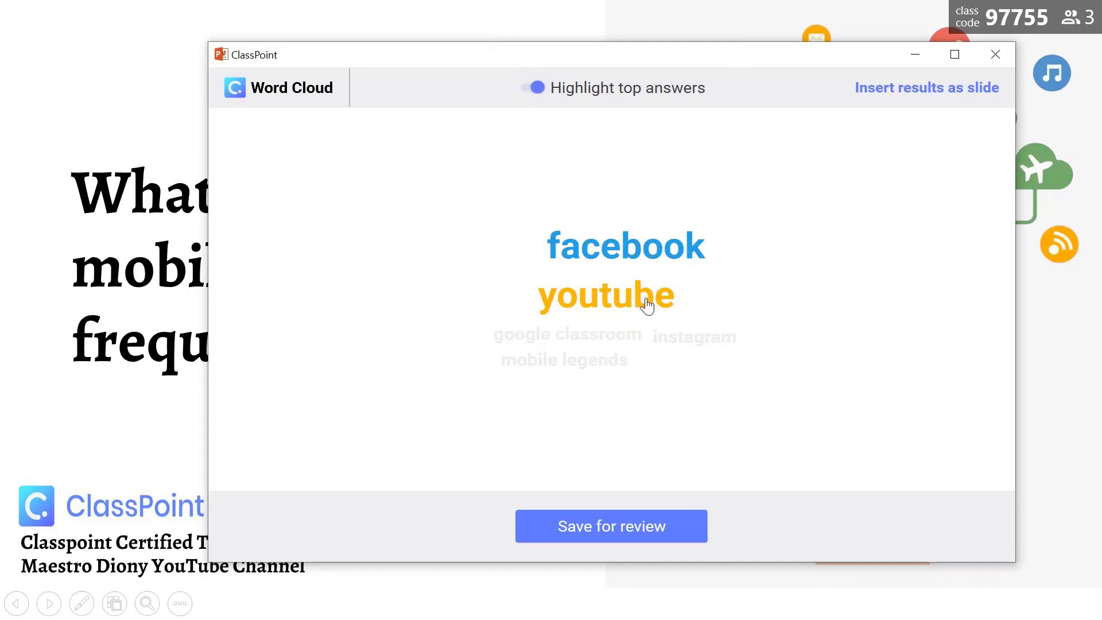
mouse_move(911, 87)
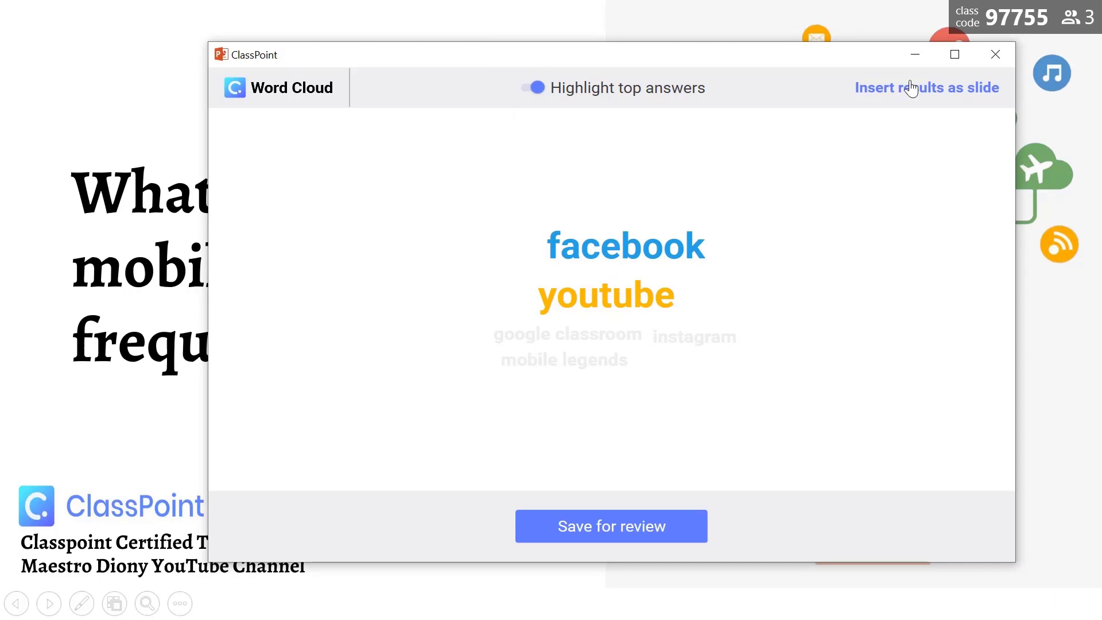
mouse_move(911, 98)
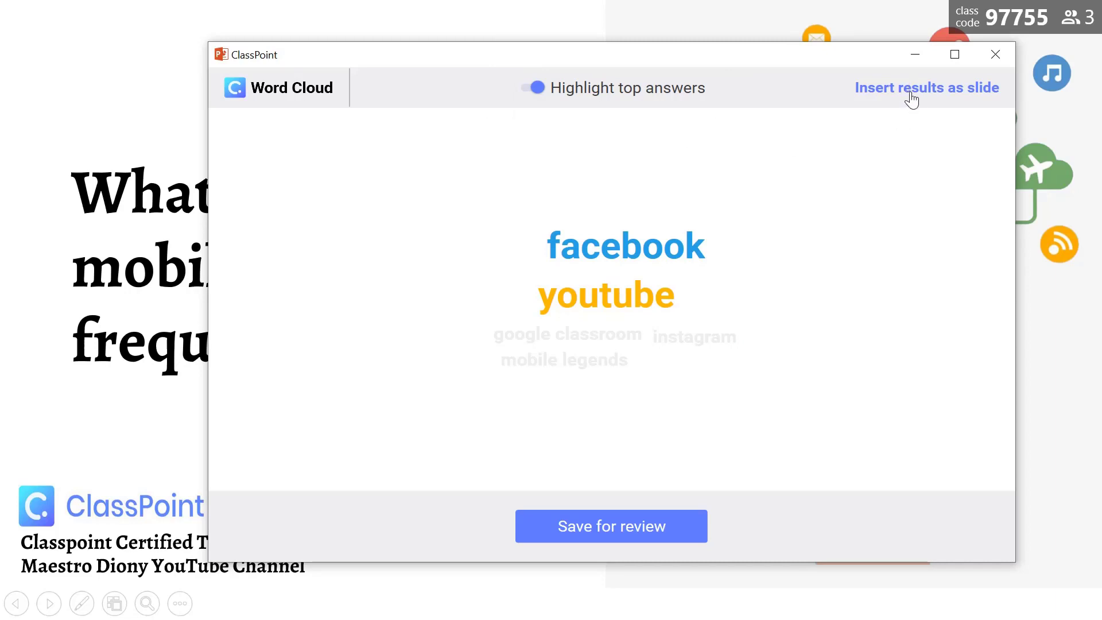
click(533, 87)
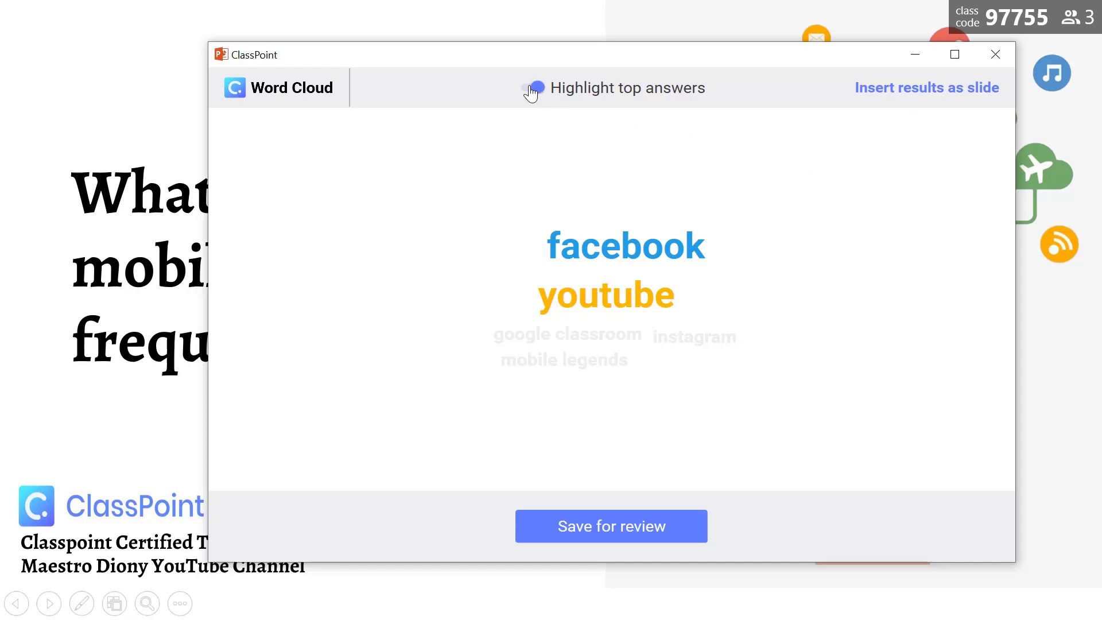
click(528, 87)
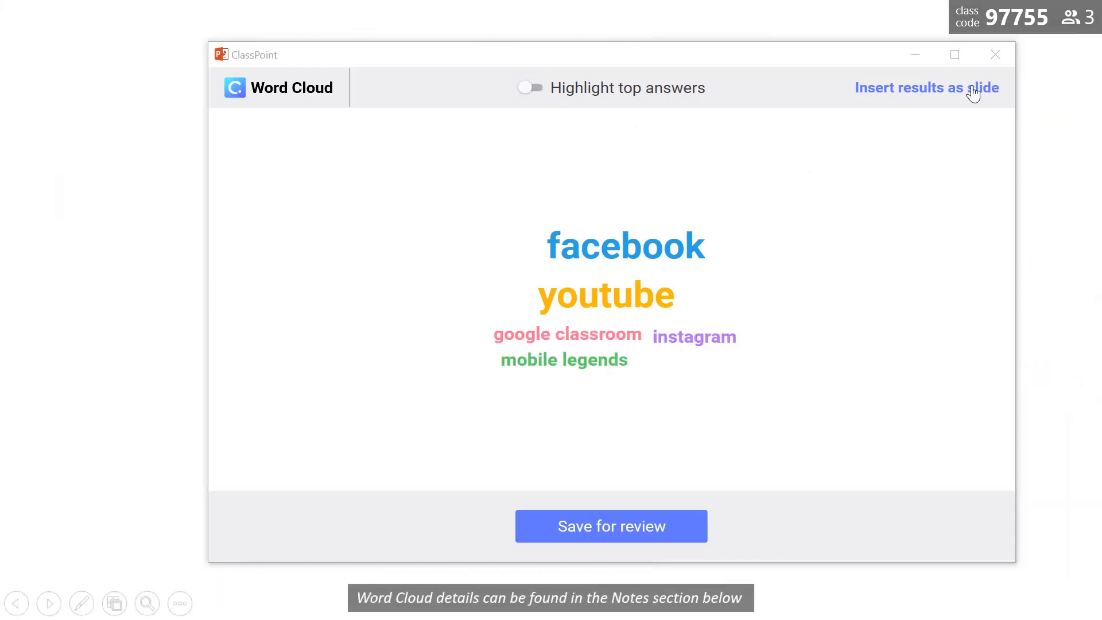
mouse_move(635, 535)
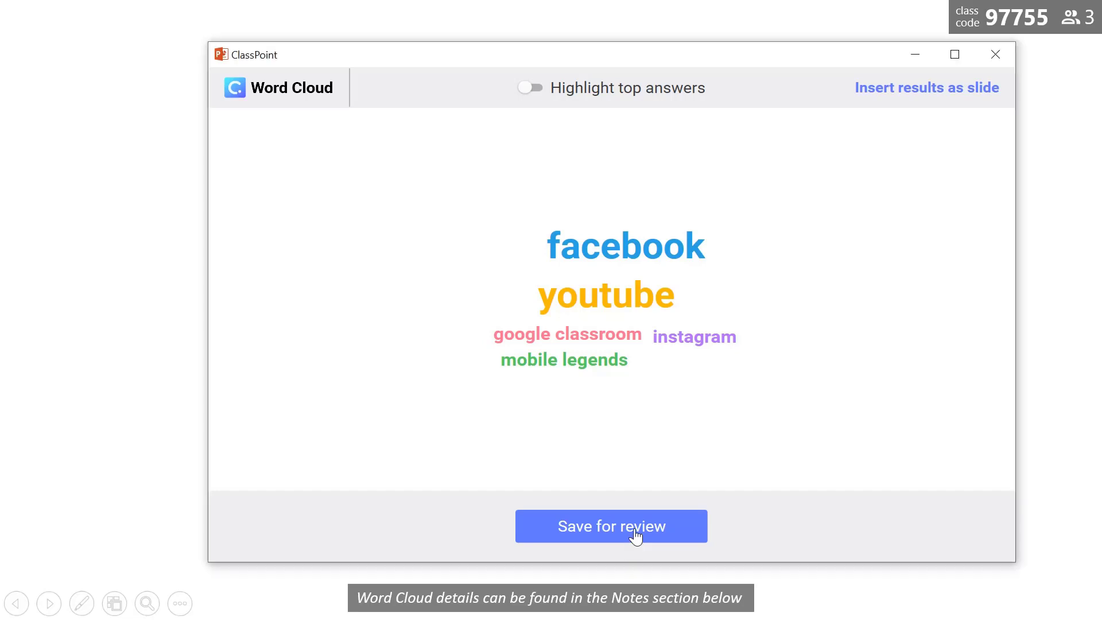
Step: Insert the word cloud results as a new slide and save them for review
click(610, 526)
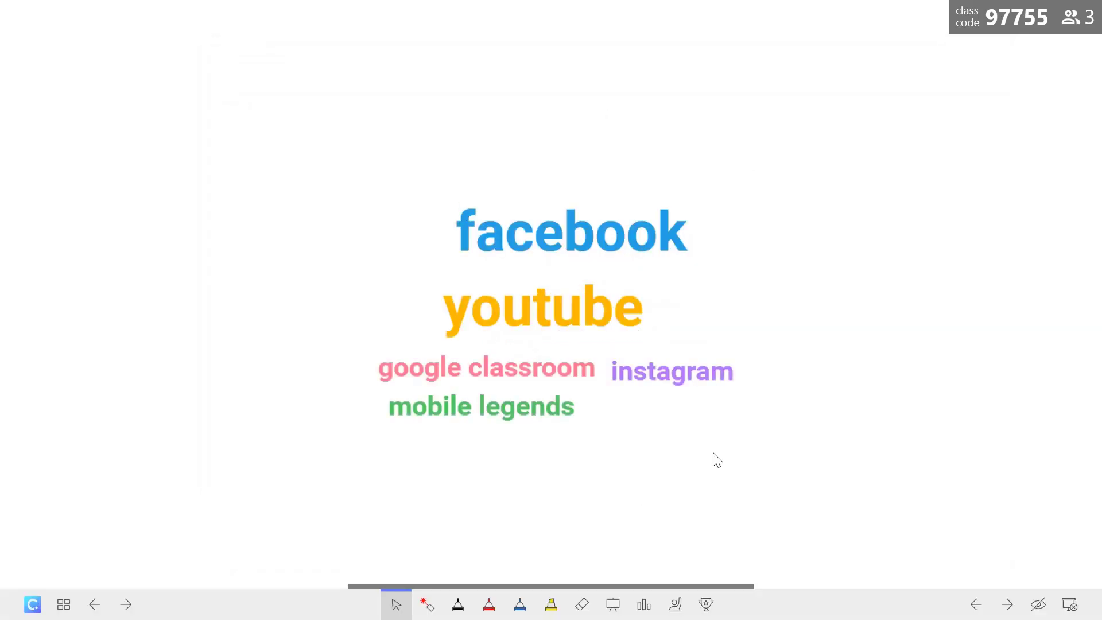
mouse_move(793, 209)
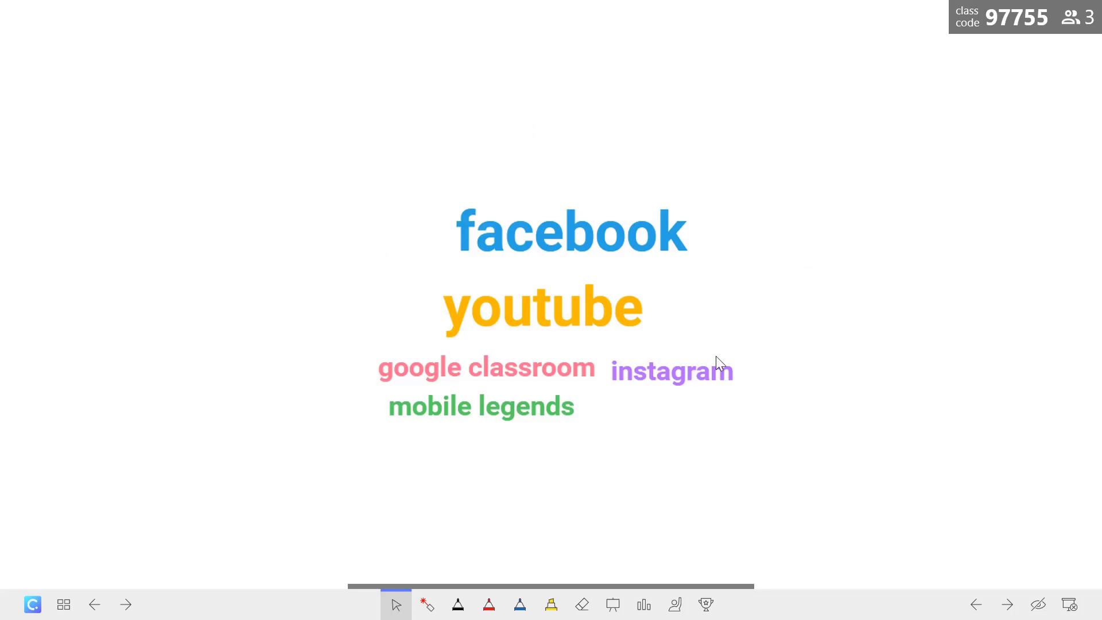
mouse_move(768, 342)
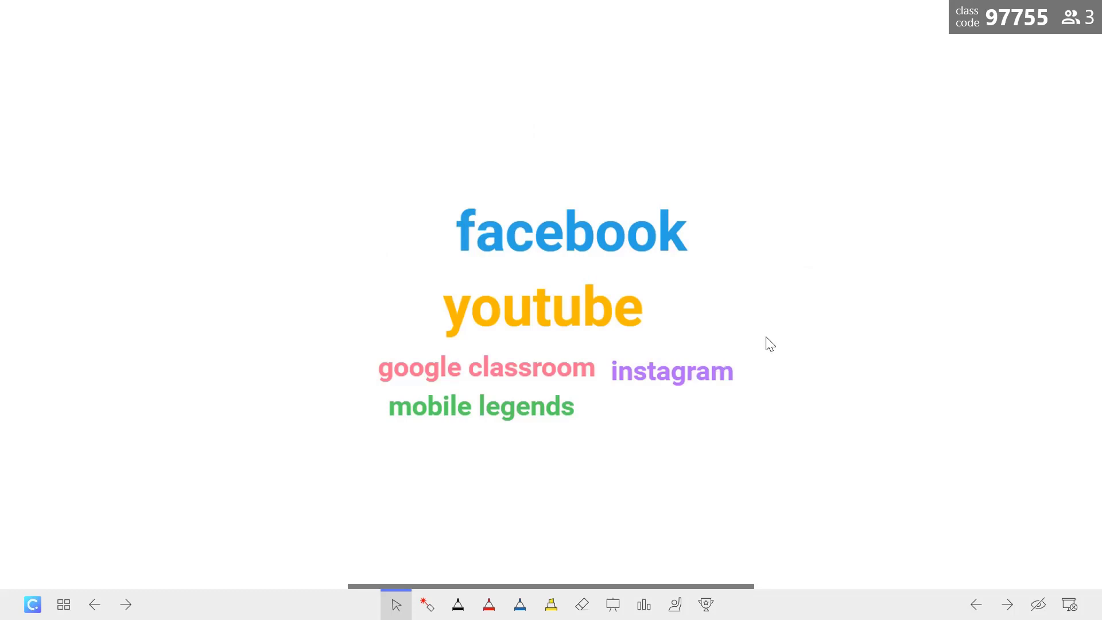